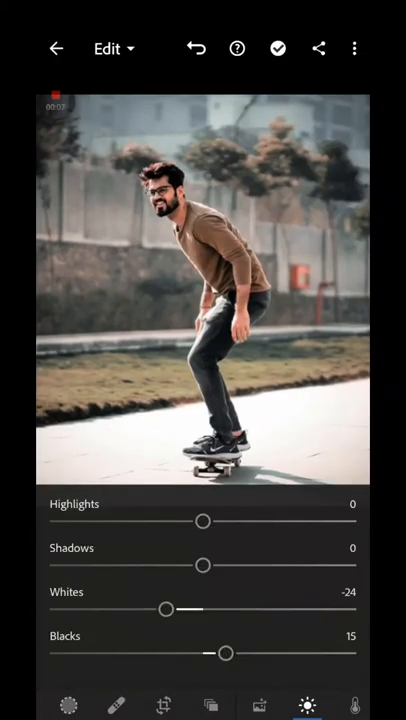
Set Exposure to -0.30EV, Contrast 4, Highlights 6 and Shadows 4 in the Light panel.
scroll(down, 3)
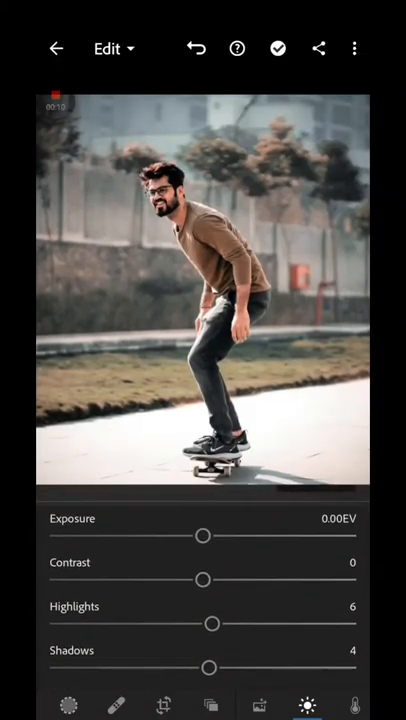
drag(202, 580, 210, 580)
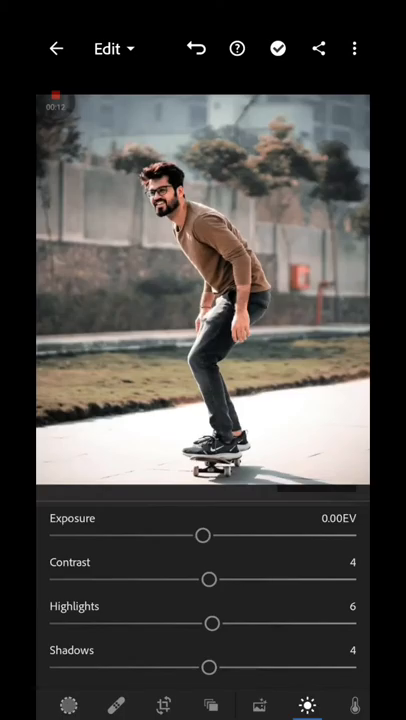
drag(204, 536, 208, 536)
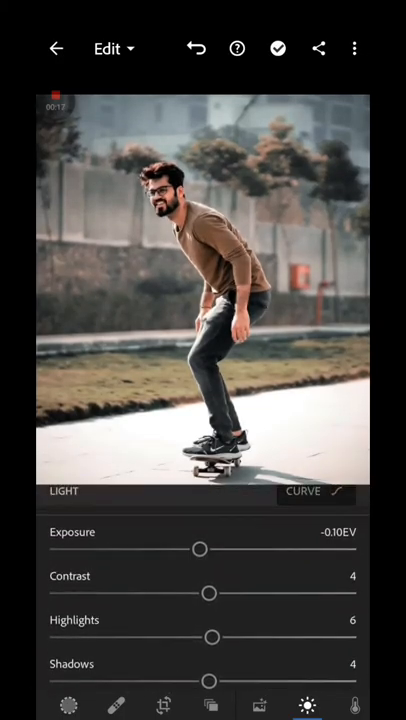
drag(200, 550, 204, 550)
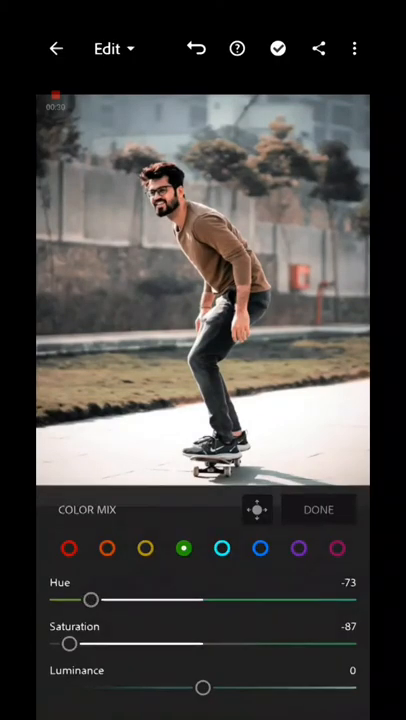
Nudge the red hue to about 3, then settle the orange hue near -1.
drag(204, 688, 228, 688)
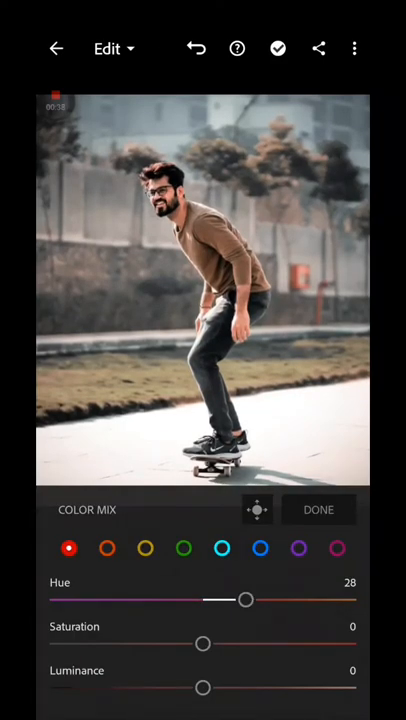
click(108, 548)
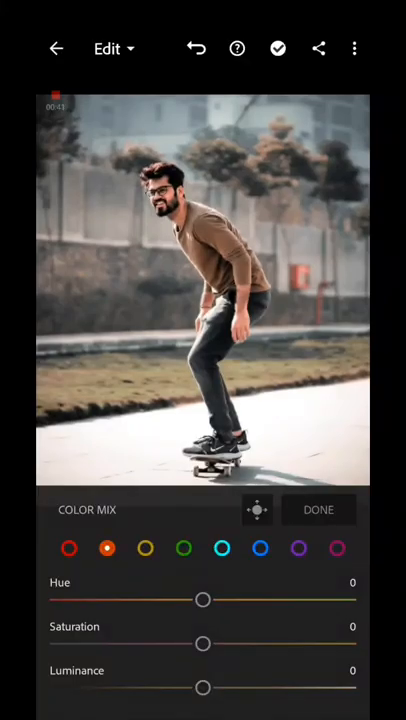
drag(204, 600, 220, 600)
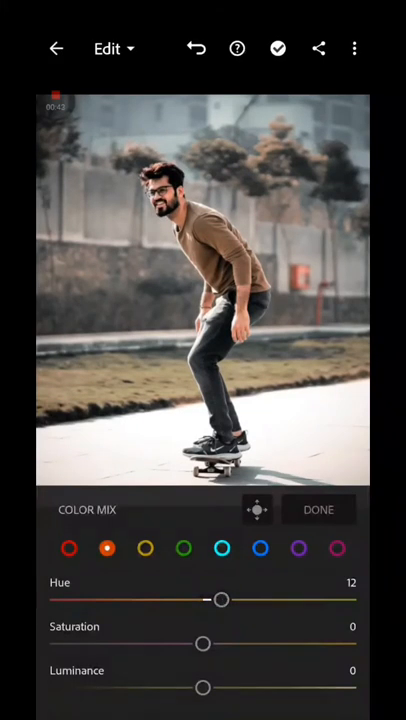
drag(220, 600, 200, 600)
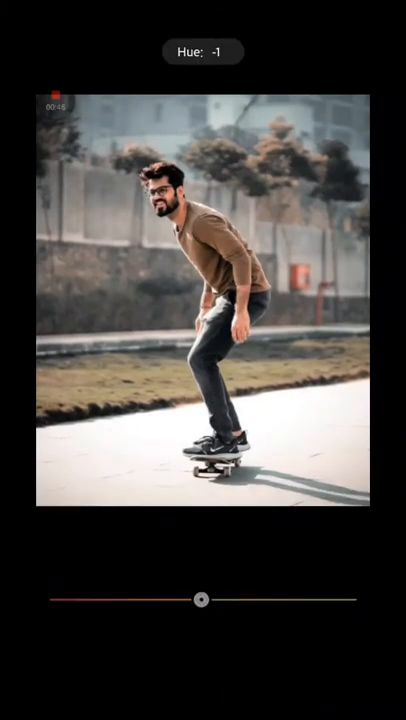
Heavily desaturate the colour ranges, pulling saturation to about -87 and -65.
drag(202, 600, 96, 600)
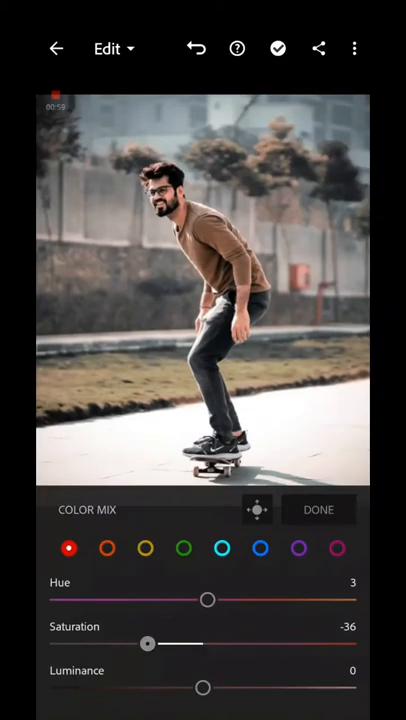
drag(148, 644, 70, 644)
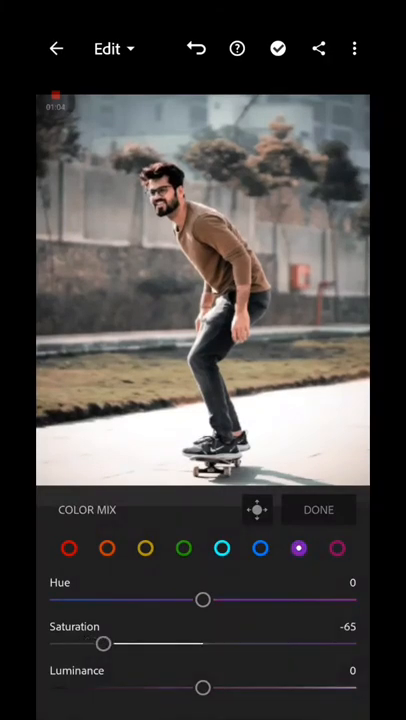
drag(104, 644, 108, 644)
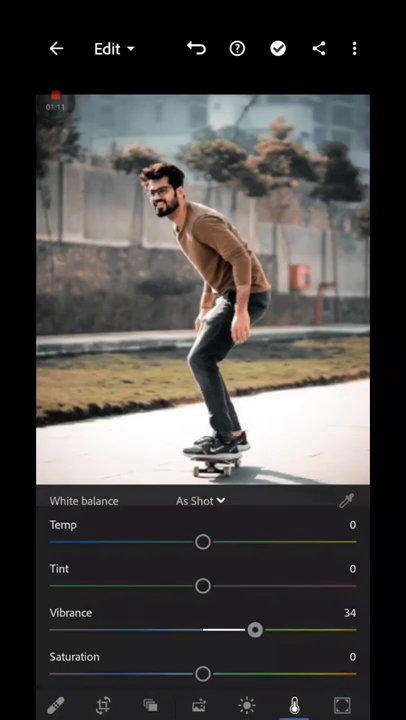
Raise Vibrance to about 71 and lower overall Saturation to about -13.
drag(254, 630, 300, 630)
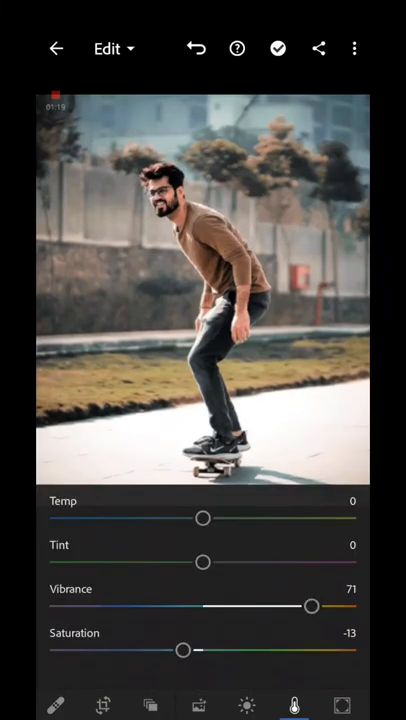
drag(182, 652, 160, 652)
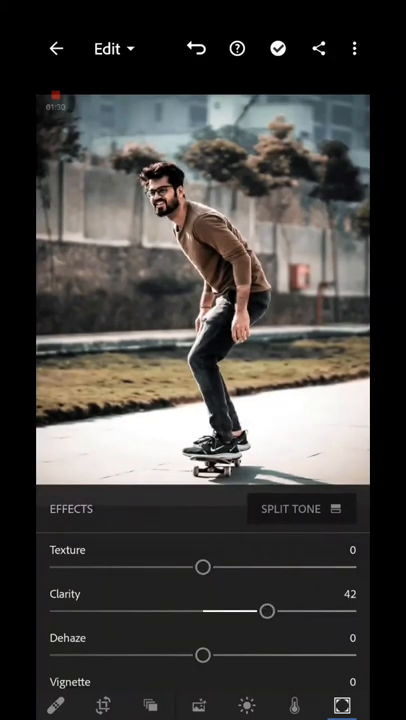
Bring Clarity down to about 17 and Dehaze to -2.
drag(268, 612, 228, 612)
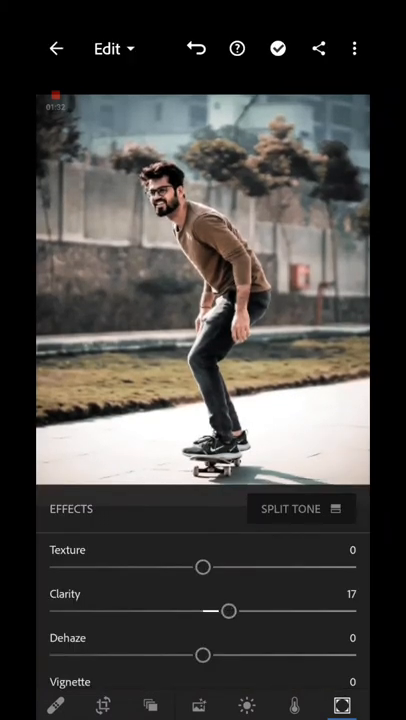
drag(204, 656, 196, 656)
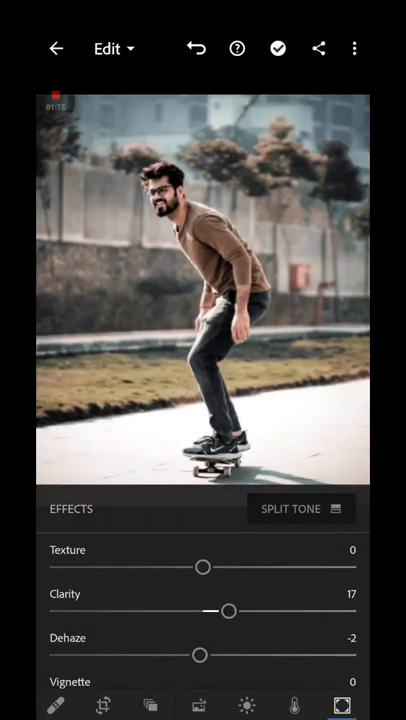
In Light, set Exposure -0.50EV, Contrast about 17 and Highlights -28.
click(248, 704)
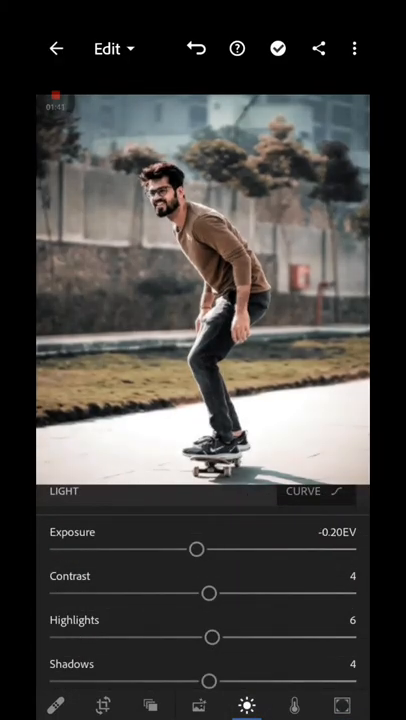
drag(212, 636, 160, 636)
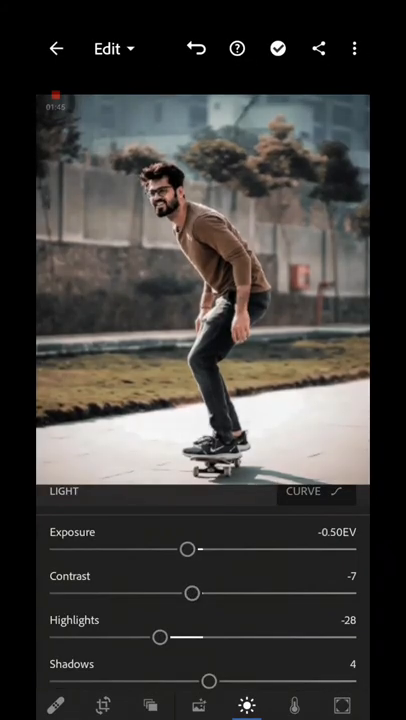
drag(192, 592, 228, 592)
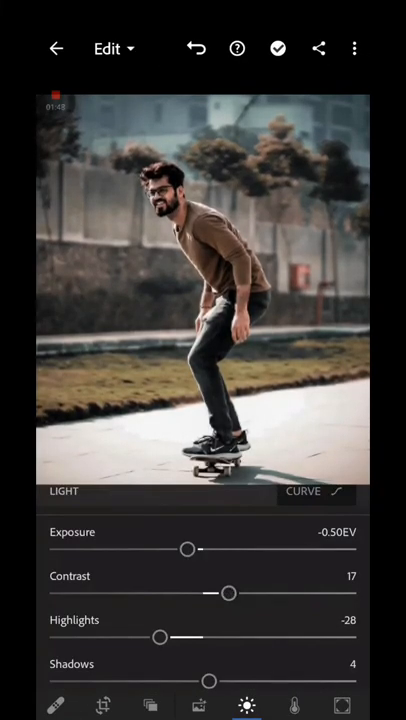
drag(188, 550, 194, 550)
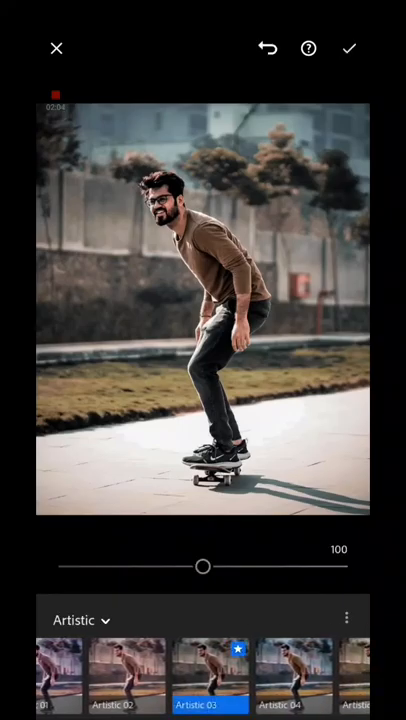
Browse the profile families and apply Vintage 02 at an amount of about 18.
scroll(left, 3)
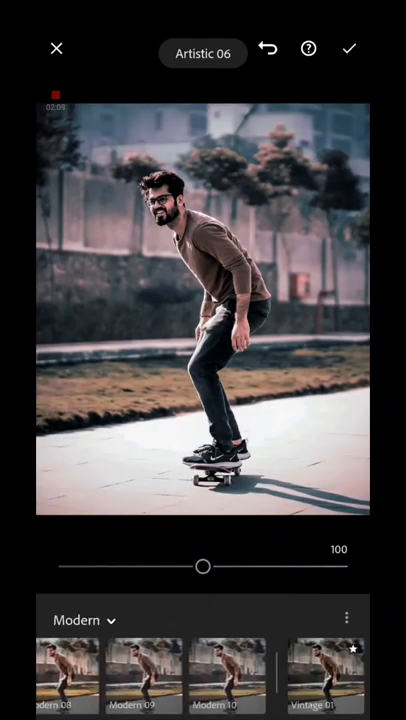
click(330, 676)
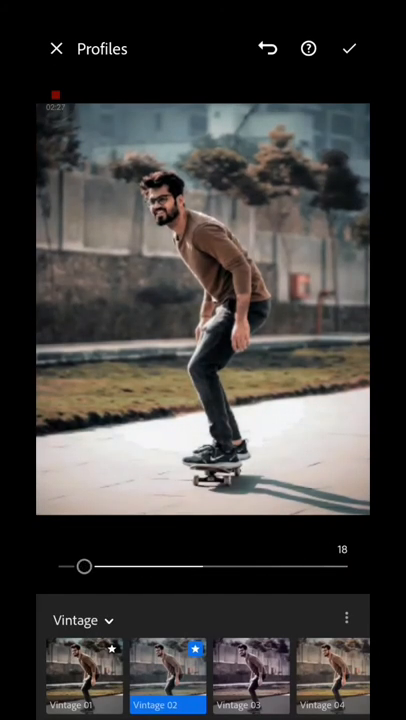
click(348, 48)
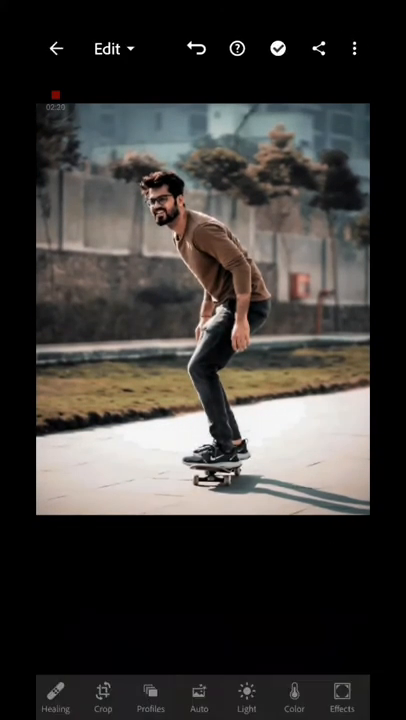
Set Contrast 17, Highlights -28, Shadows 15 and Whites -45, then export the photo.
click(246, 698)
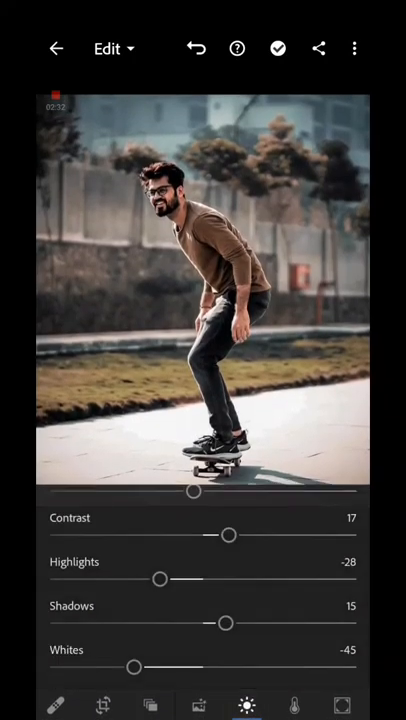
drag(228, 624, 182, 564)
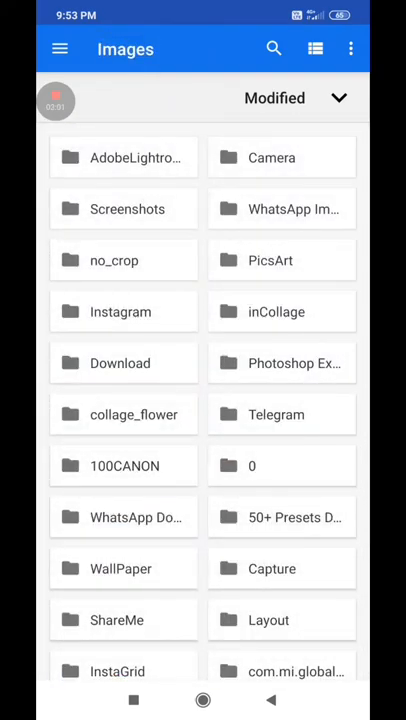
Open the Images folder holding the exported skater photo for the spiral editor.
click(136, 156)
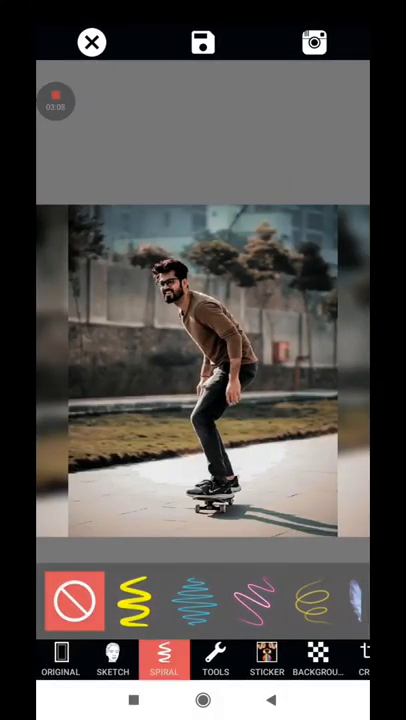
Pick a spiral style, try pink and purple tints, keep yellow and save the image.
click(134, 600)
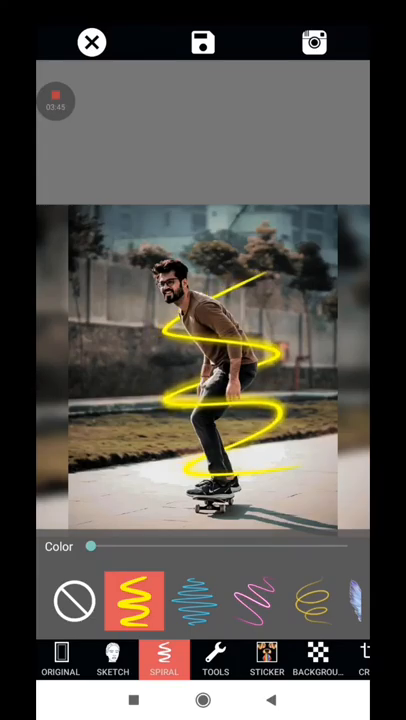
drag(96, 546, 288, 546)
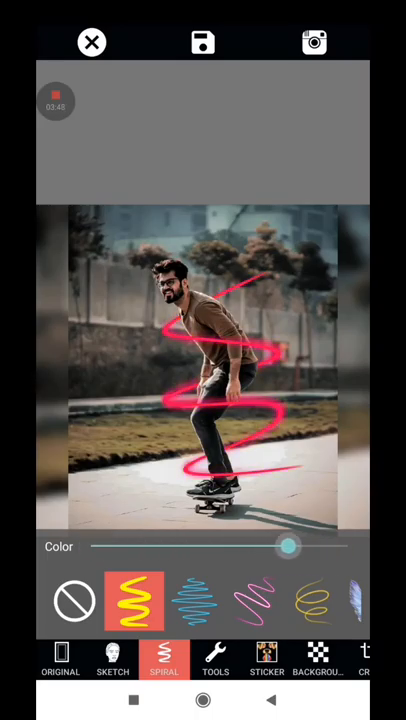
drag(288, 546, 218, 546)
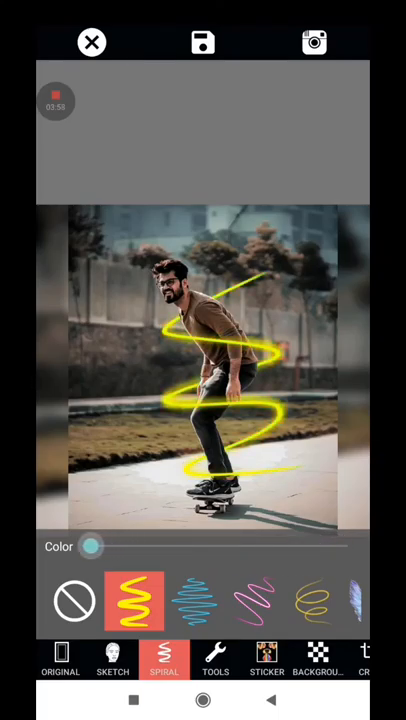
drag(90, 546, 240, 546)
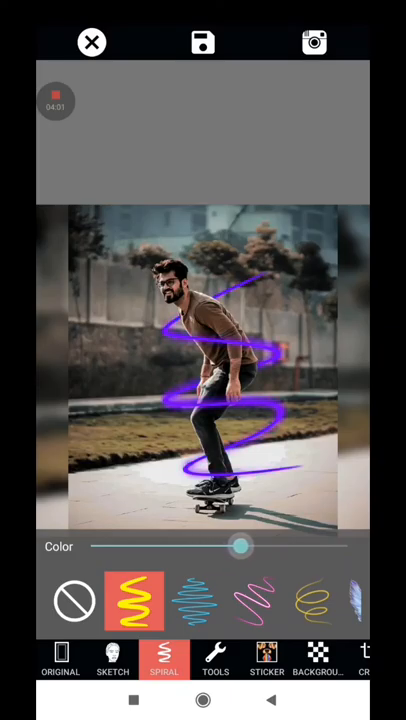
click(204, 42)
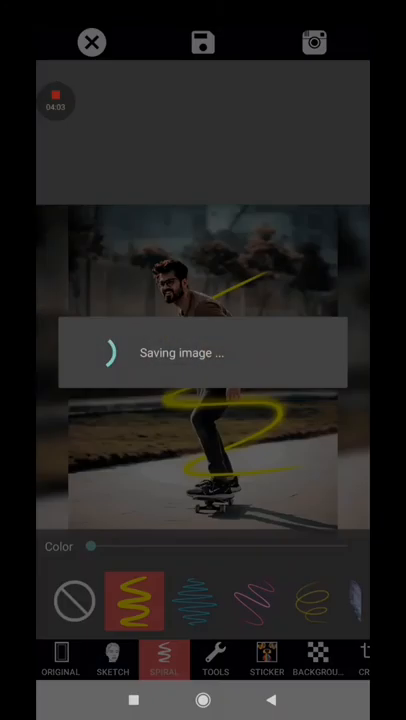
Add the saved spiral image to the library and open it from All Photos.
click(204, 42)
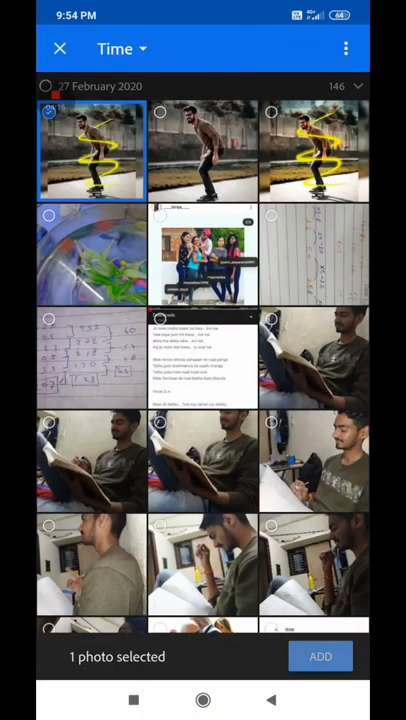
click(320, 656)
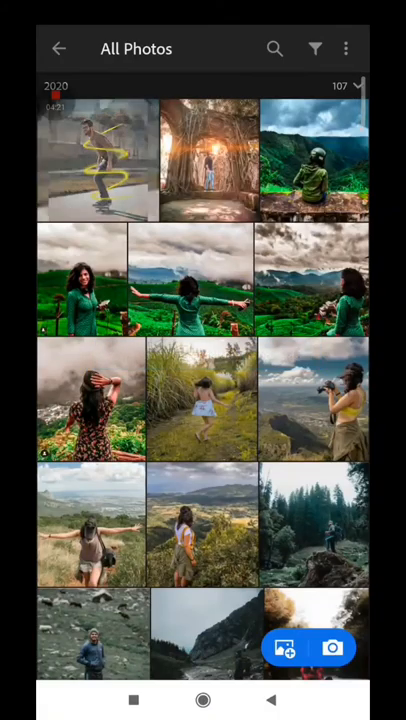
click(96, 160)
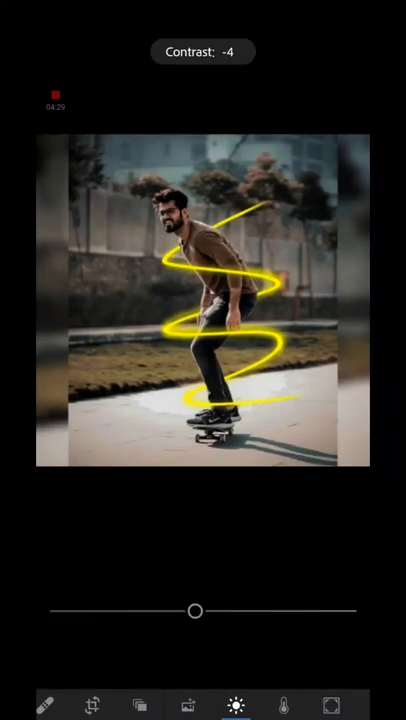
Raise Contrast to 42 and drop Exposure to -0.27EV, then move to Color for vibrance.
drag(194, 612, 288, 612)
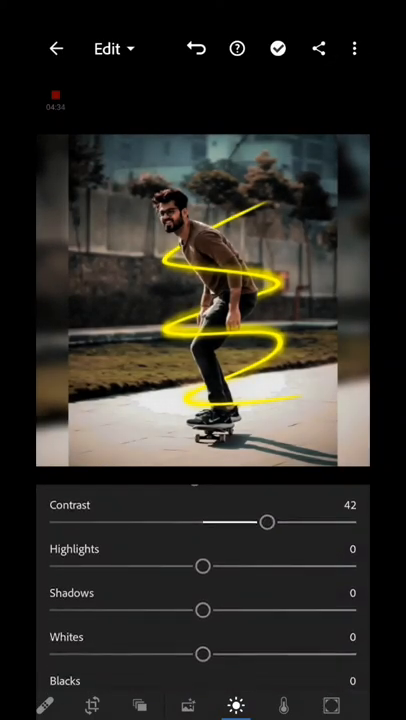
drag(204, 610, 230, 610)
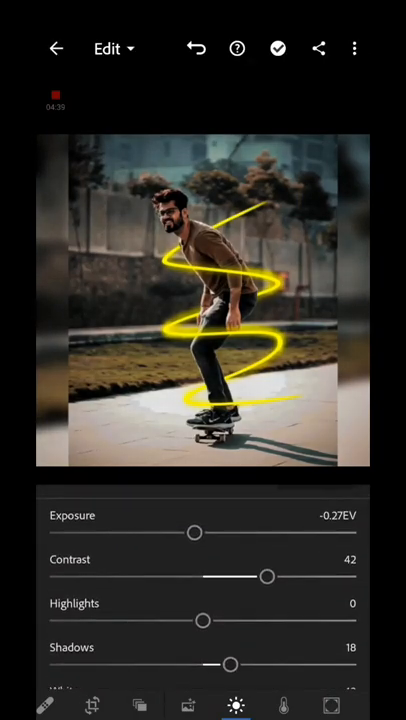
click(284, 708)
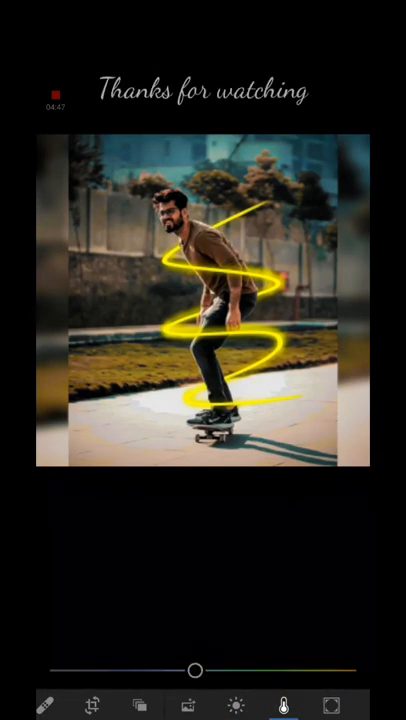
click(284, 704)
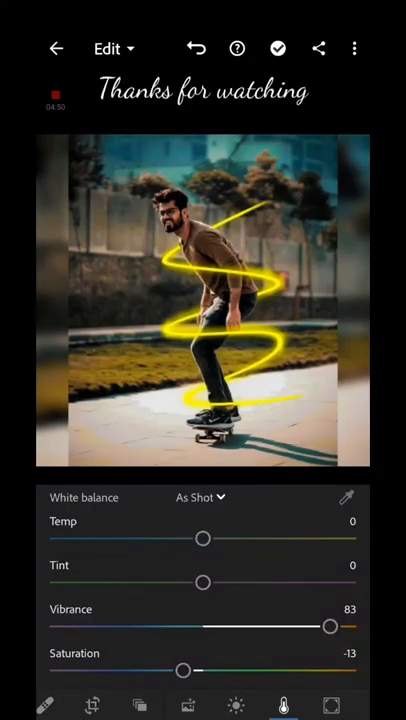